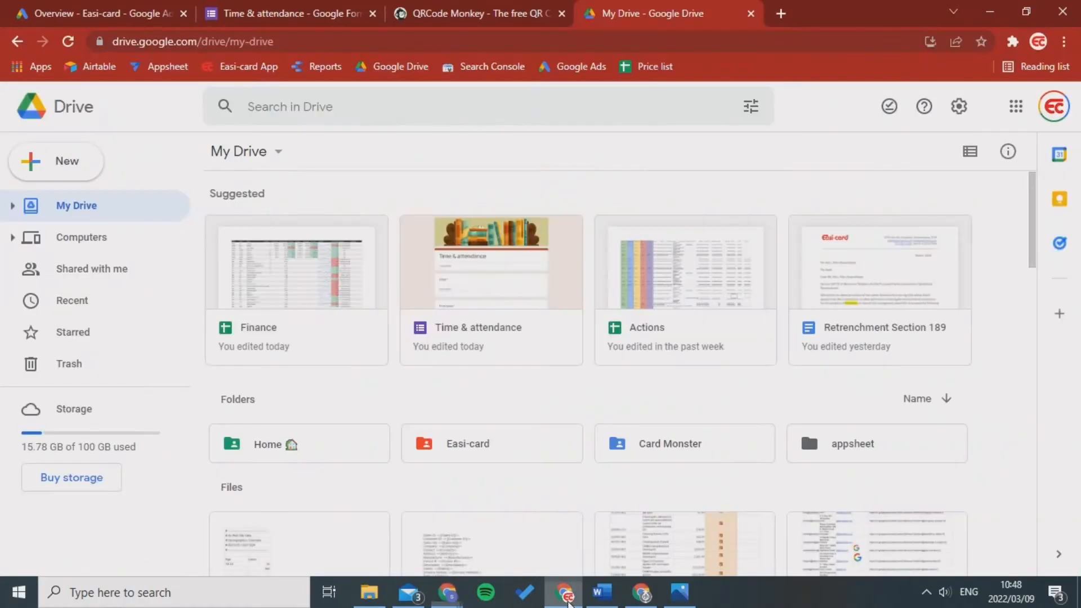
mouse_move(515, 10)
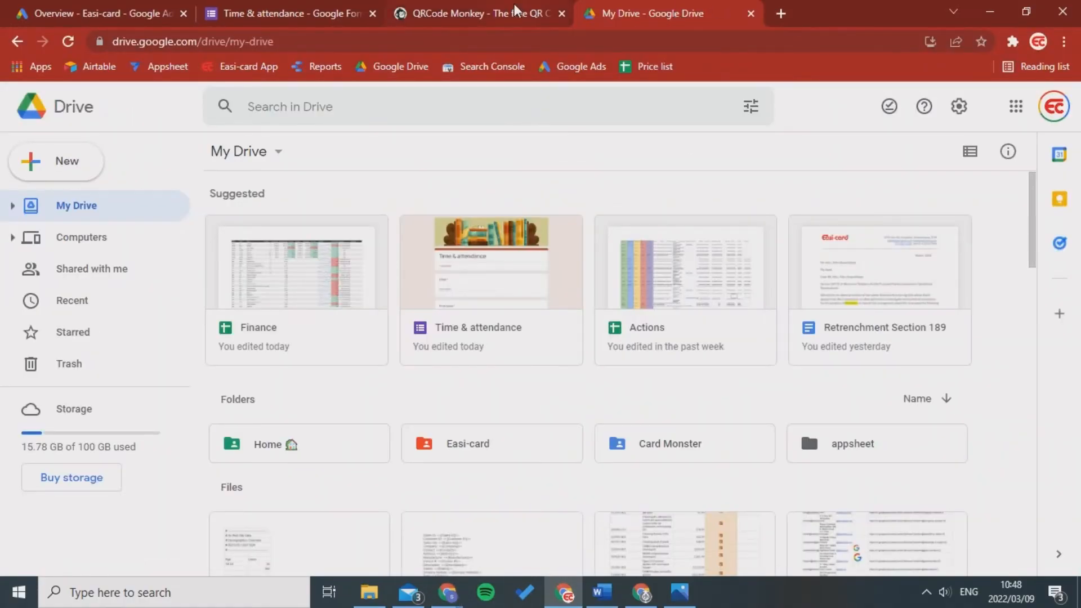
mouse_move(289, 13)
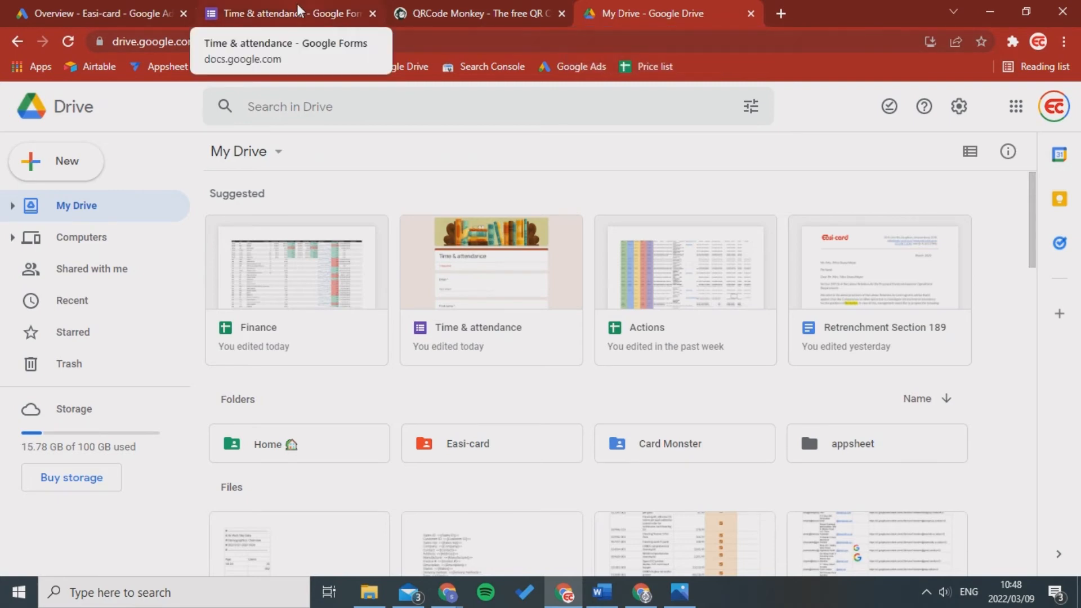
Open the Time & attendance form's Responses tab and review the single response's summary.
left_click(289, 13)
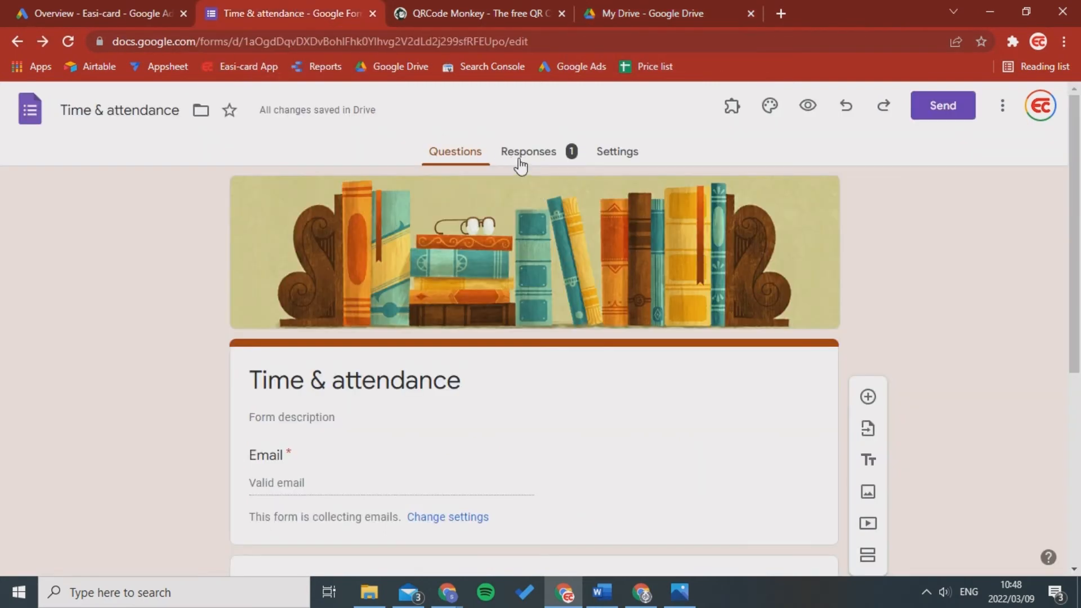
left_click(528, 151)
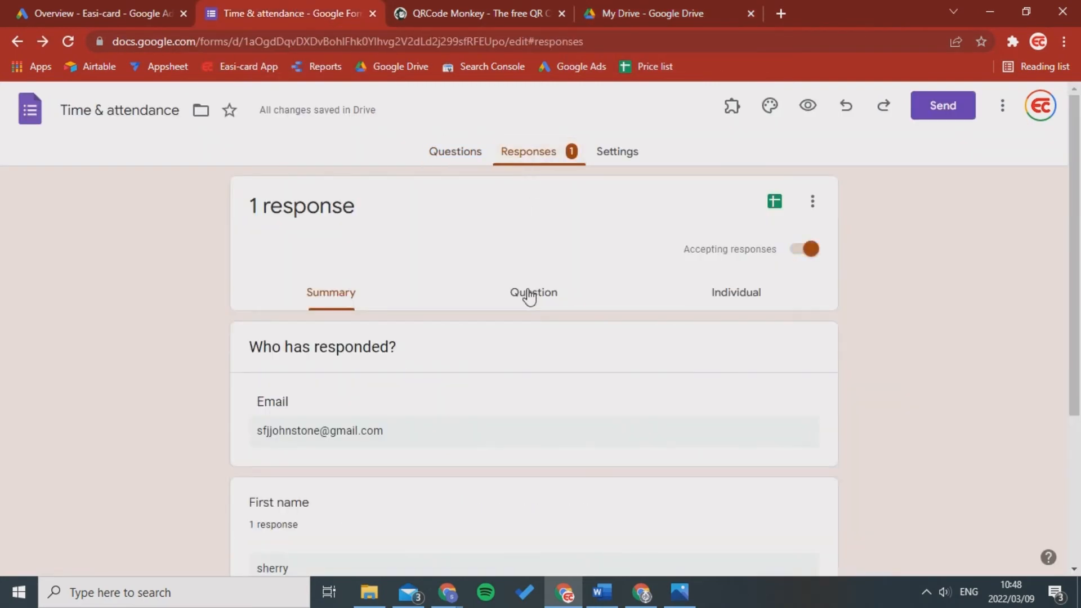
scroll("down", 3)
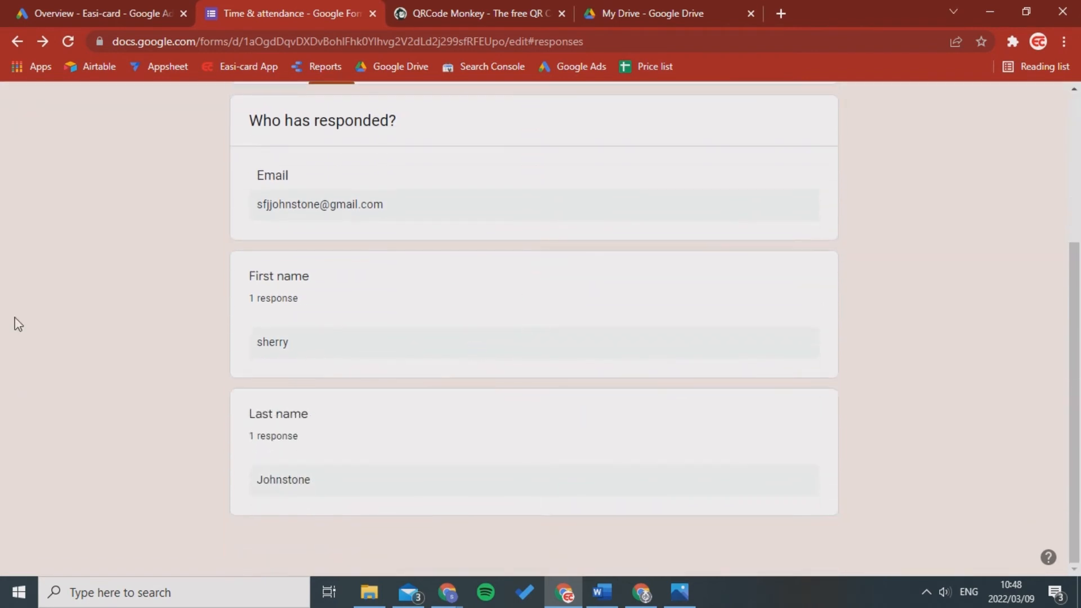
scroll("up", 3)
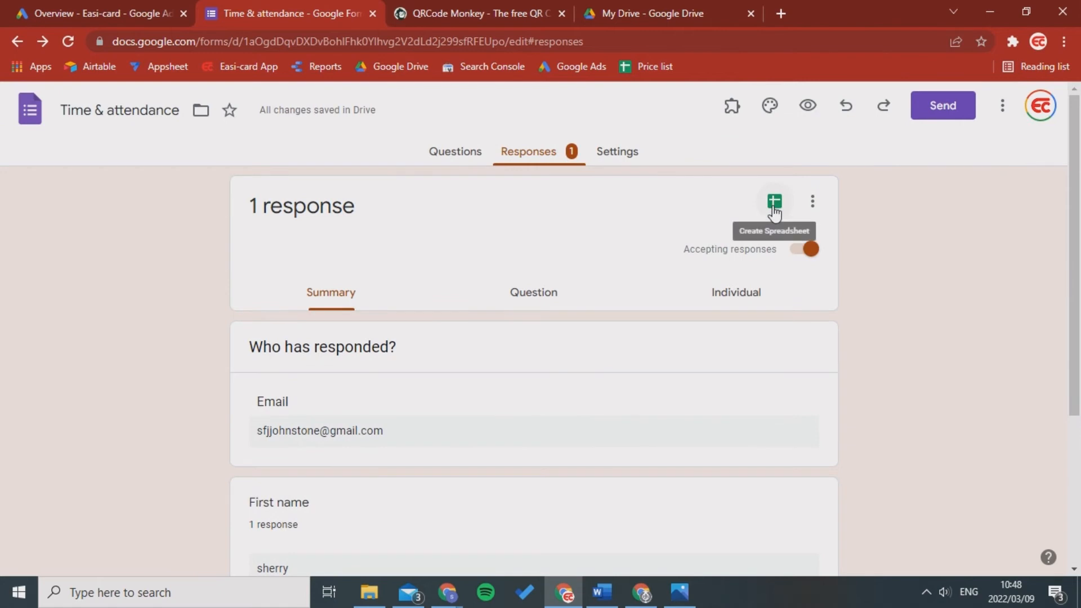
mouse_move(742, 472)
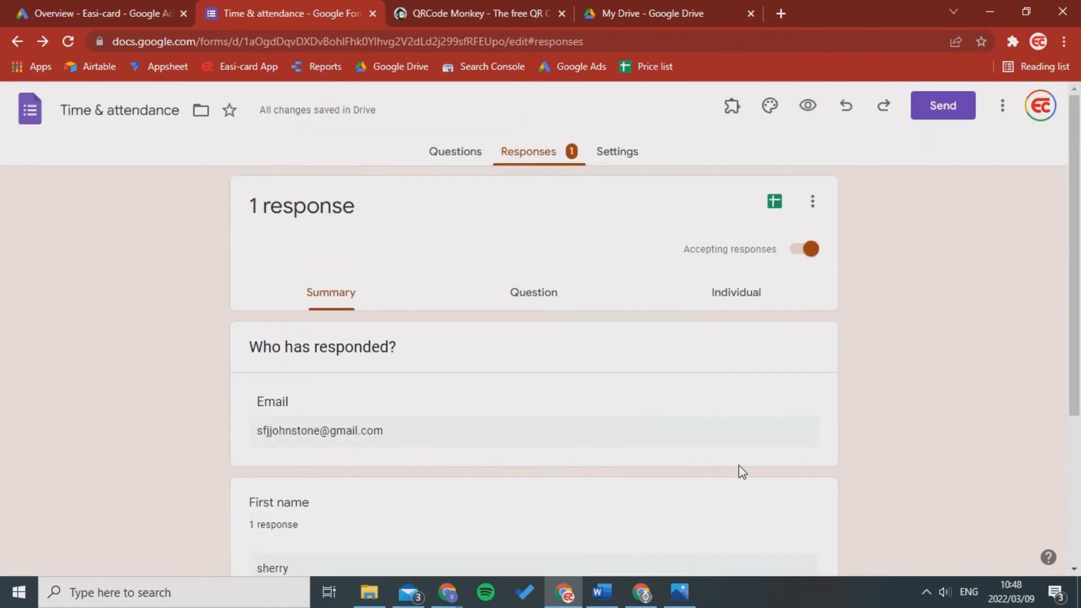
mouse_move(753, 250)
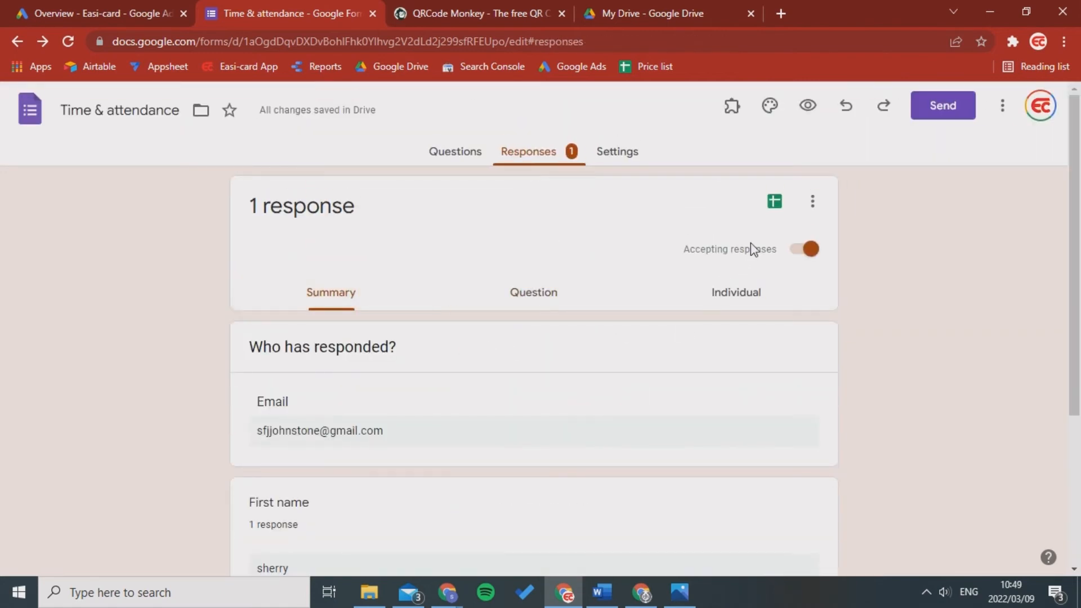
Link the responses to a new spreadsheet, Time & attendance (Responses).
left_click(774, 200)
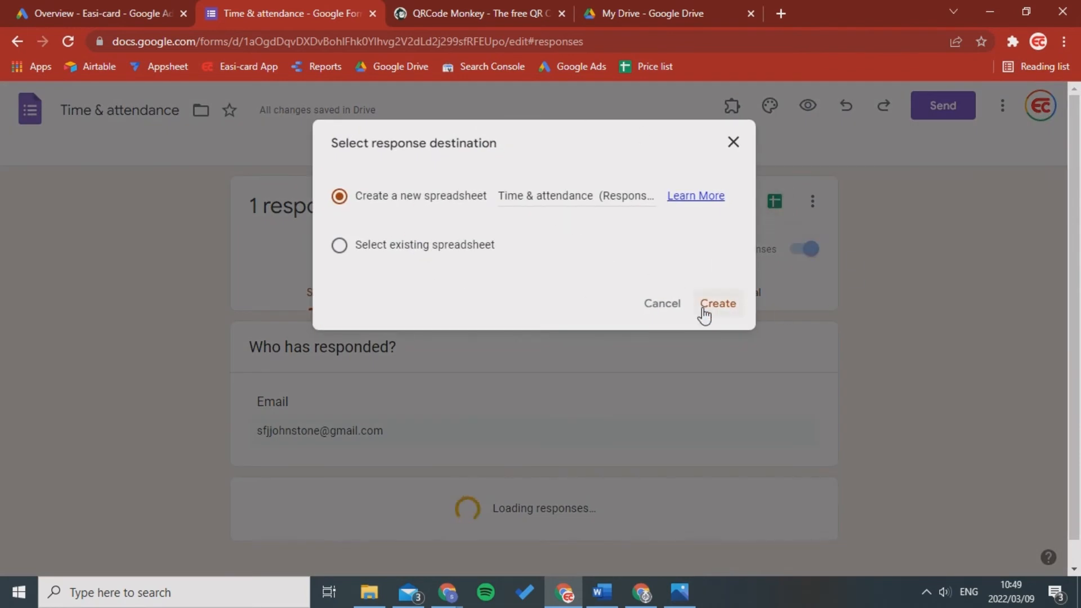
left_click(718, 303)
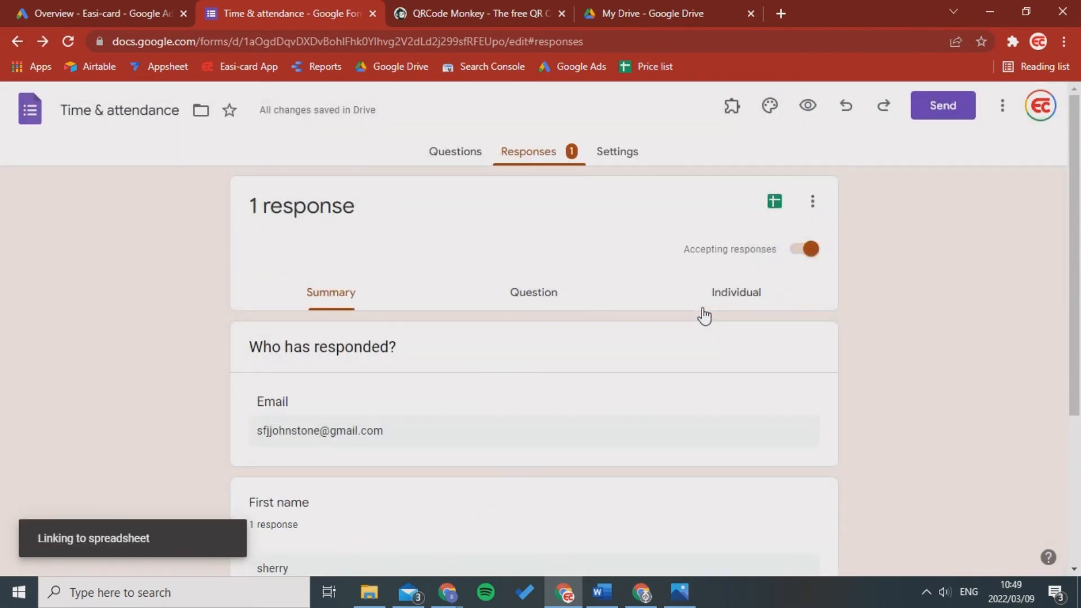
left_click(774, 200)
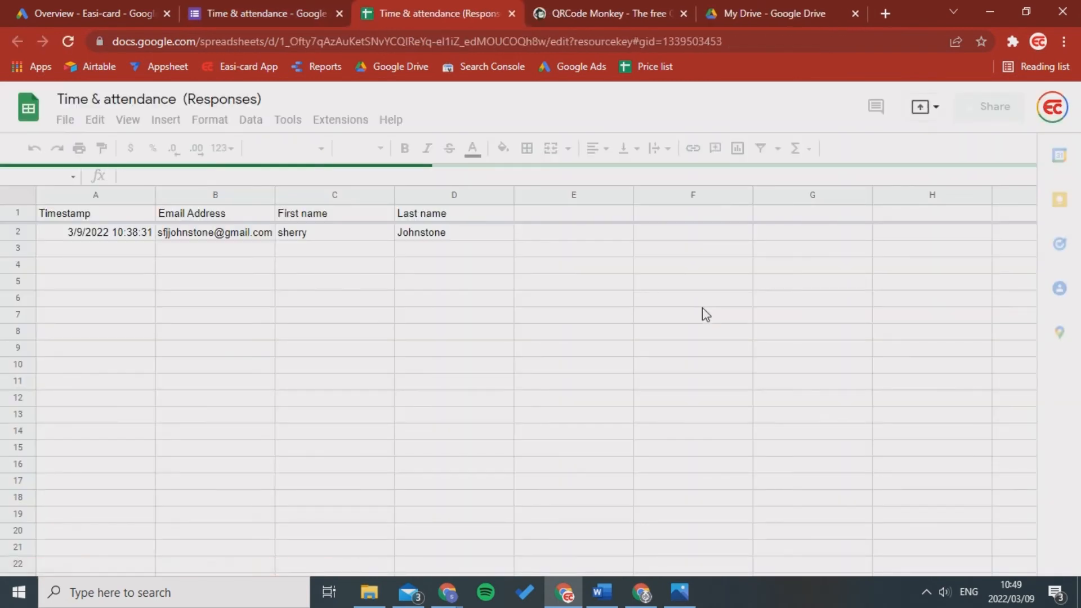
Review the Form Responses 1 sheet's Timestamp, Email, First and Last name row.
left_click(95, 210)
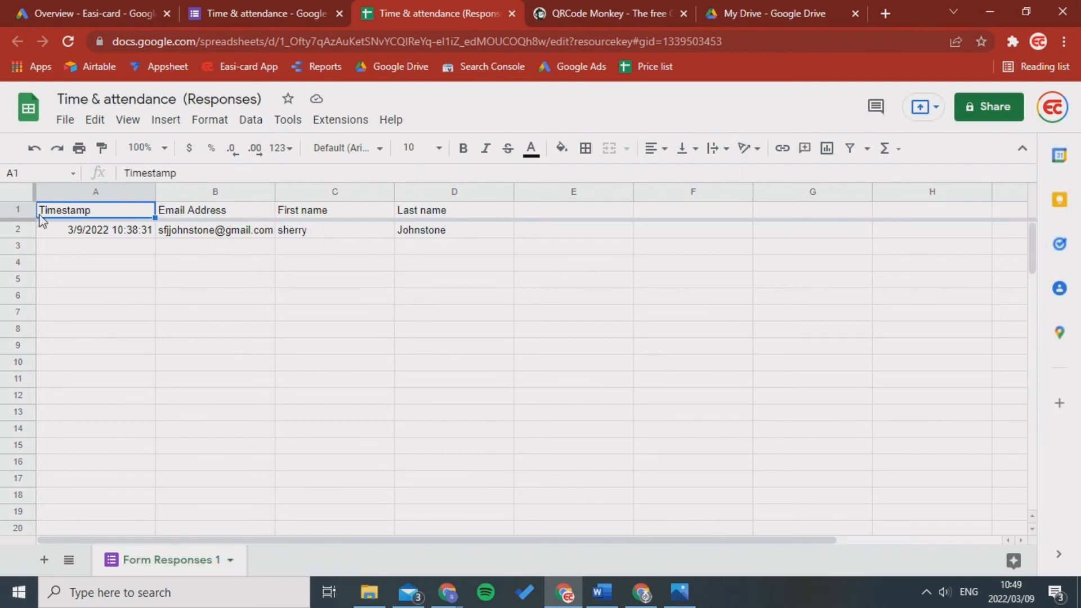
left_click(96, 230)
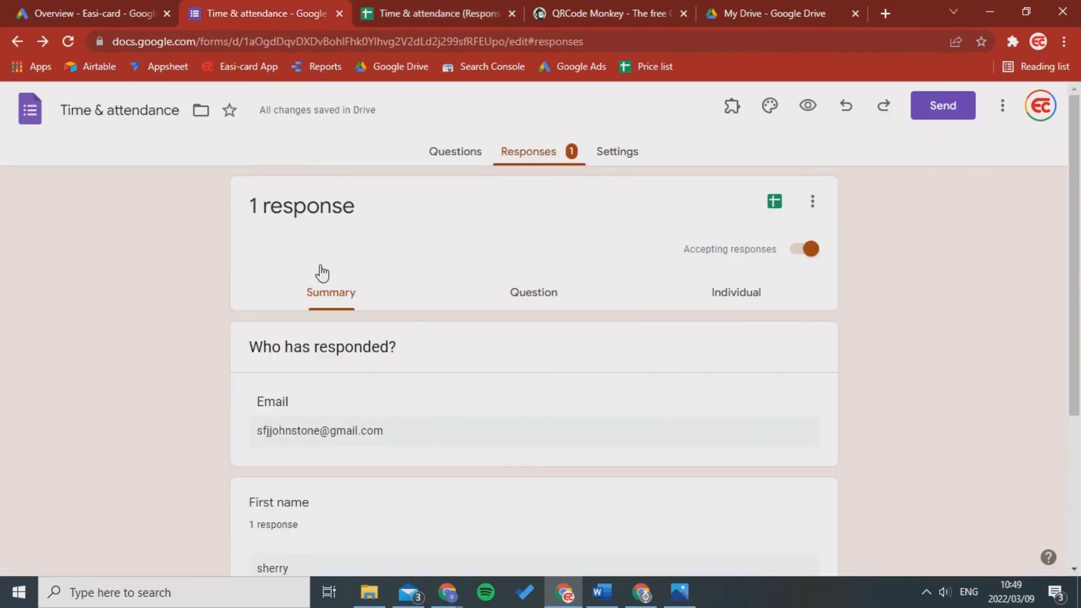
left_click(774, 201)
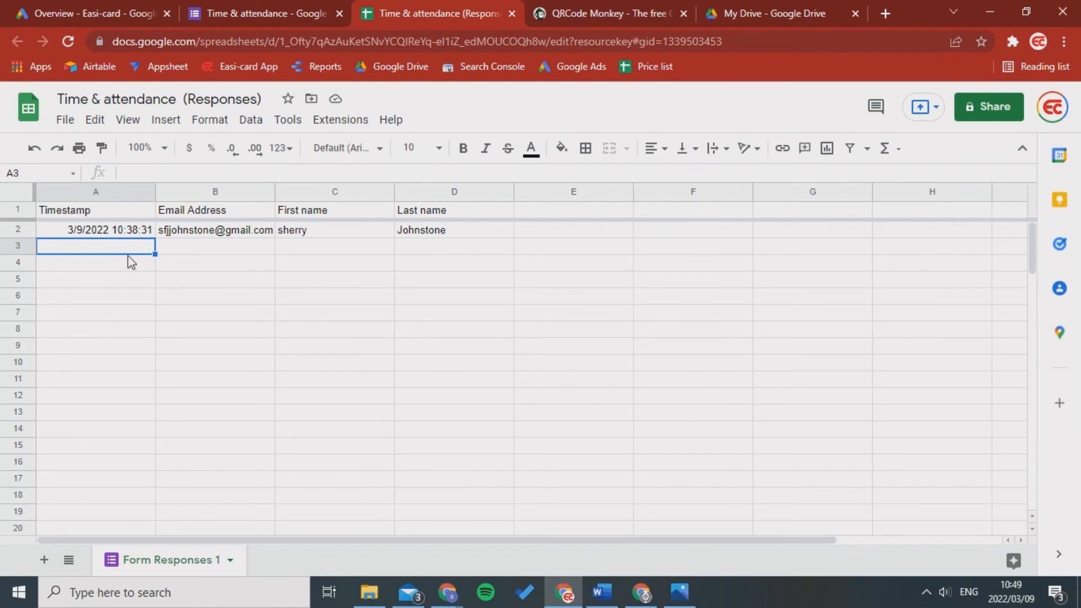
mouse_move(23, 234)
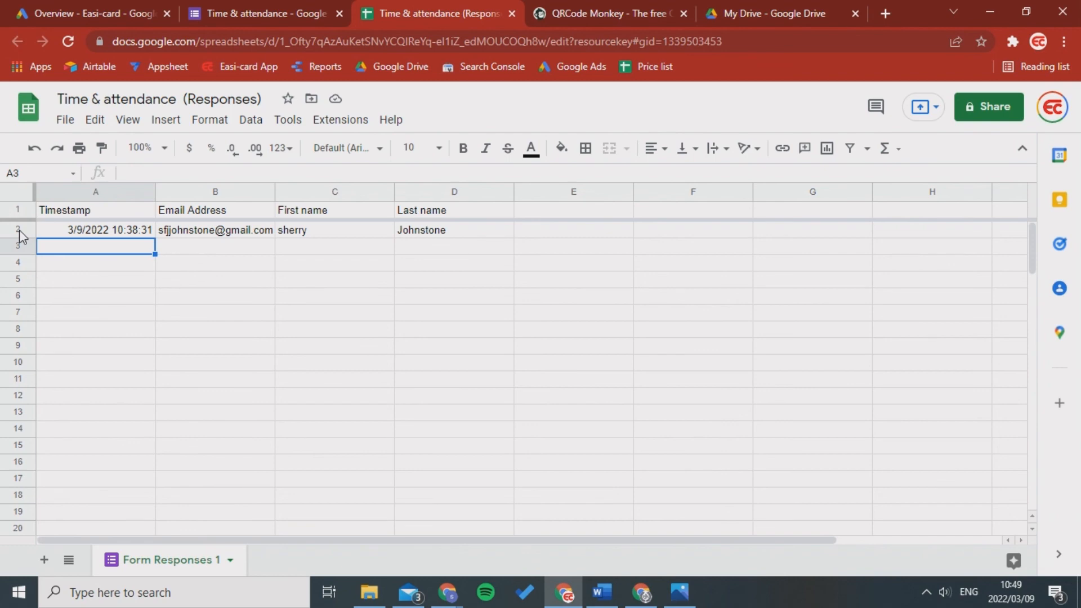
Return to the Time & attendance form's Questions view.
left_click(264, 13)
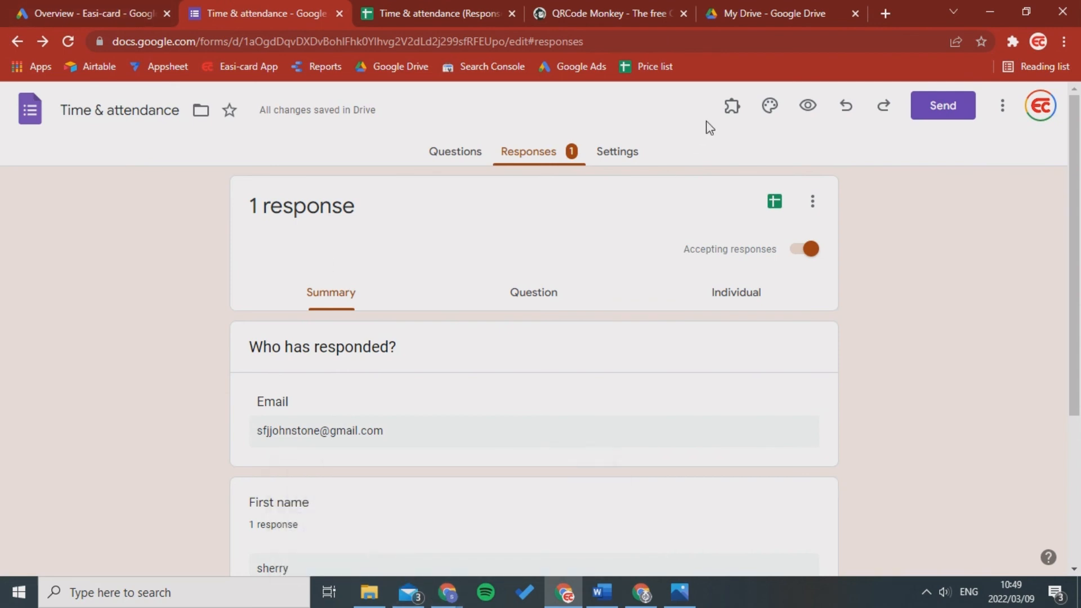
mouse_move(479, 154)
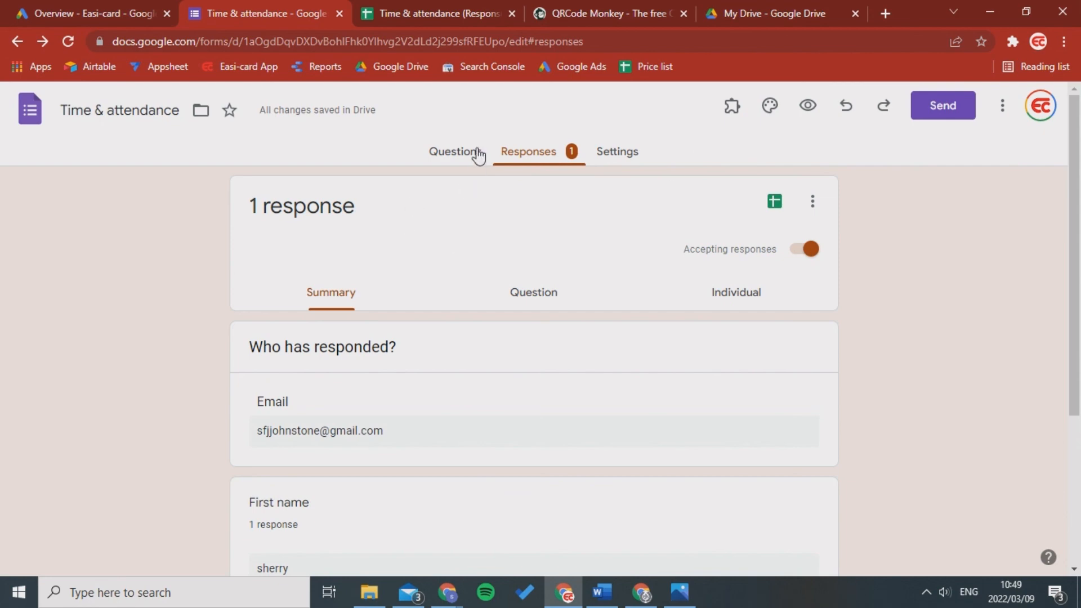
left_click(454, 151)
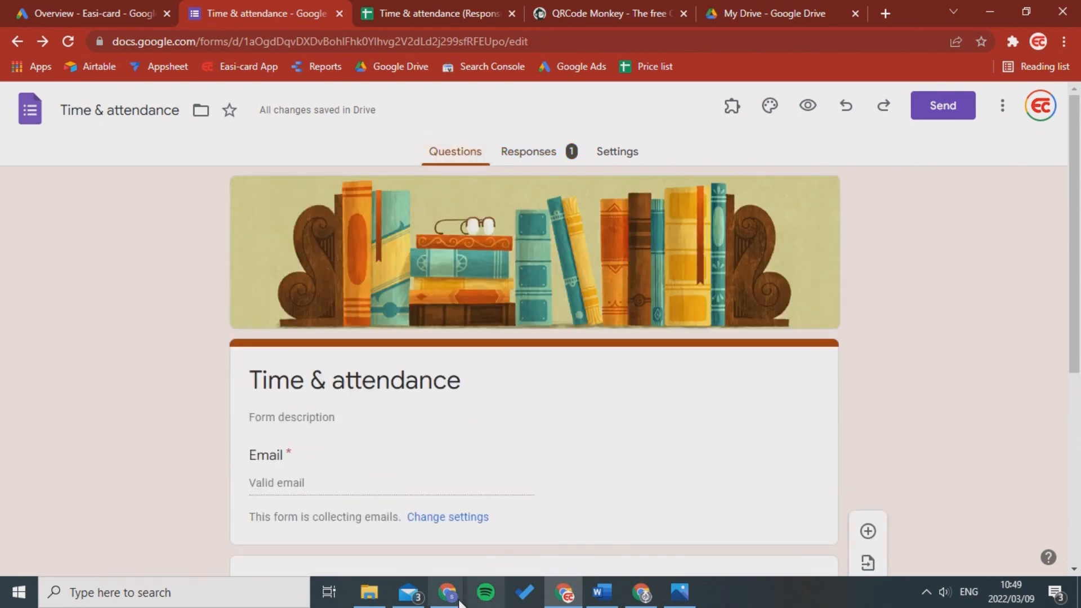